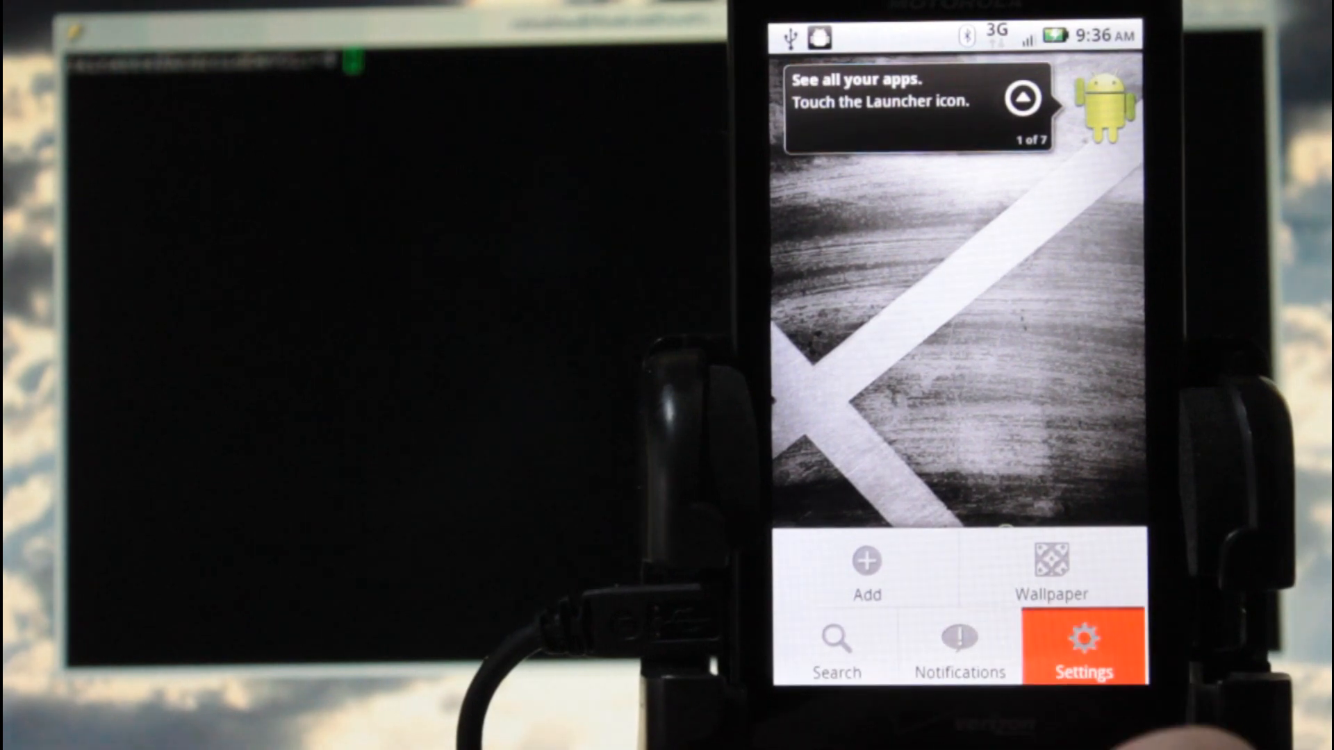
Reach About phone at the end of the Settings list, past Privacy and Accessibility.
click(1083, 644)
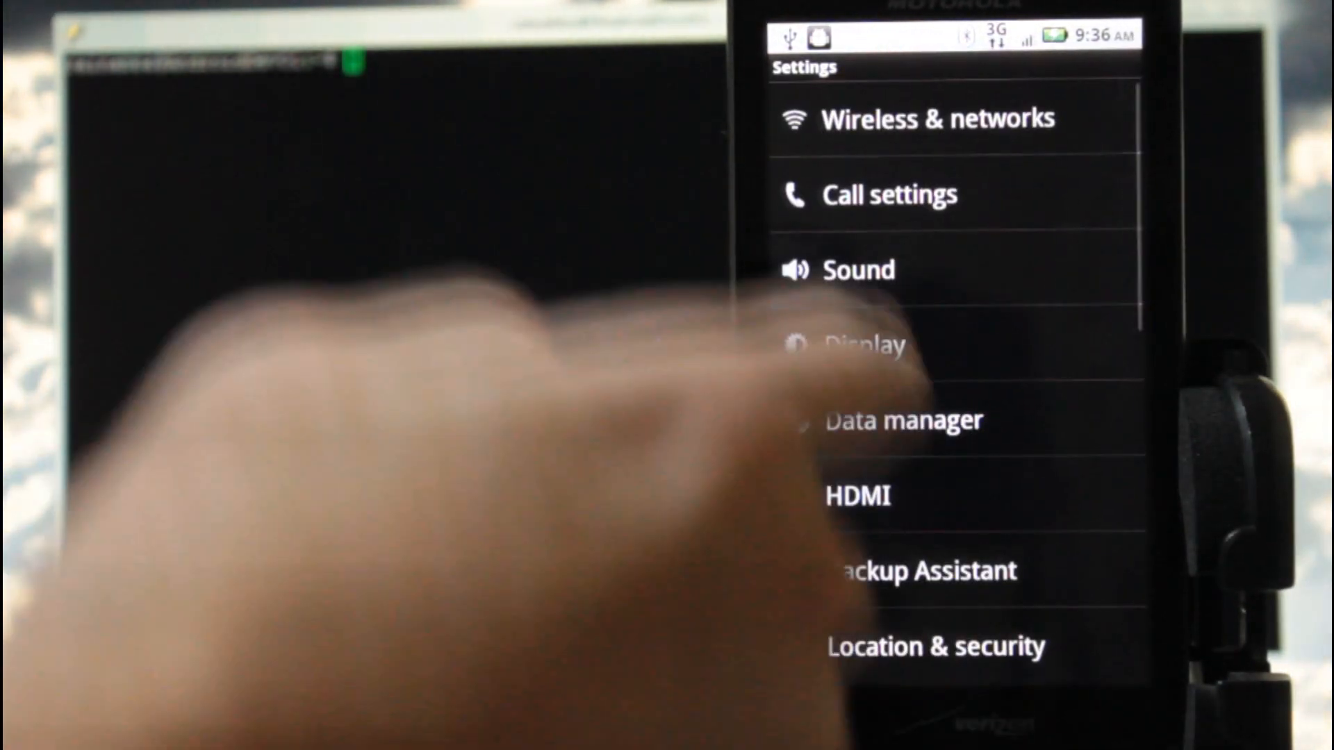
scroll(down, 3)
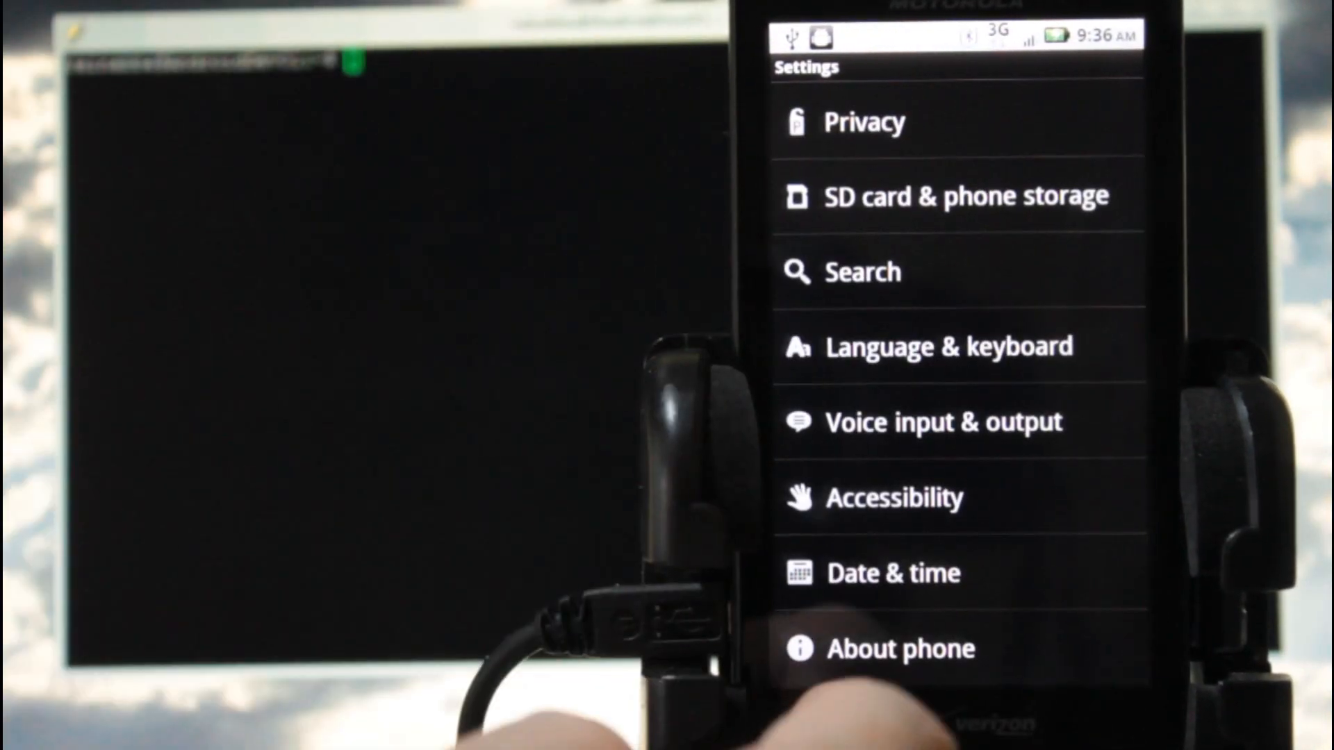